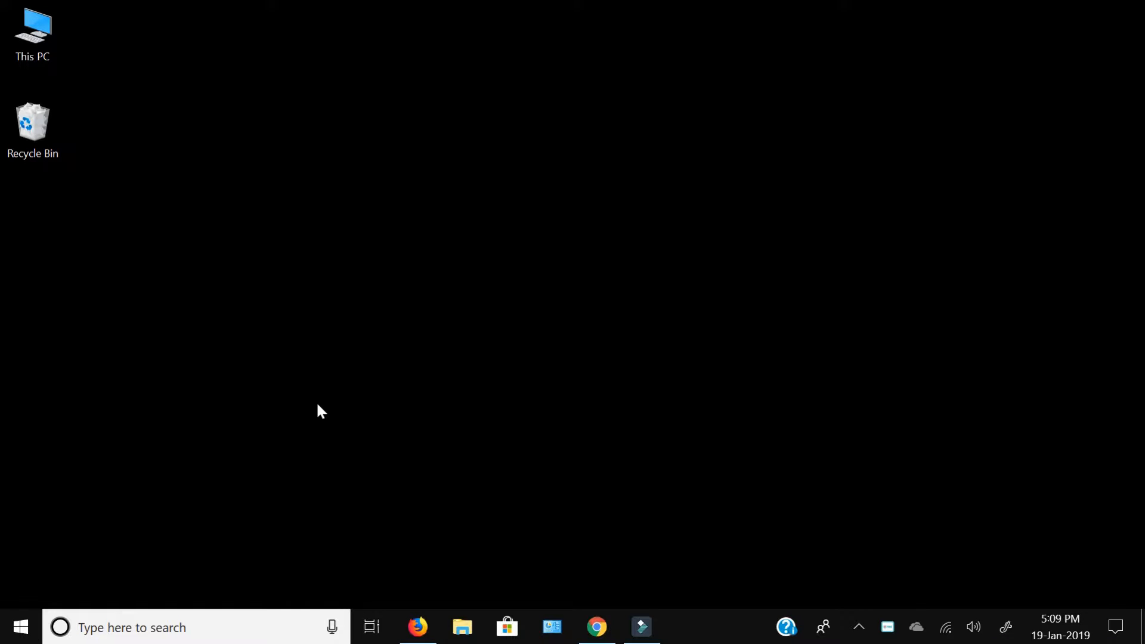
mouse_move(307, 411)
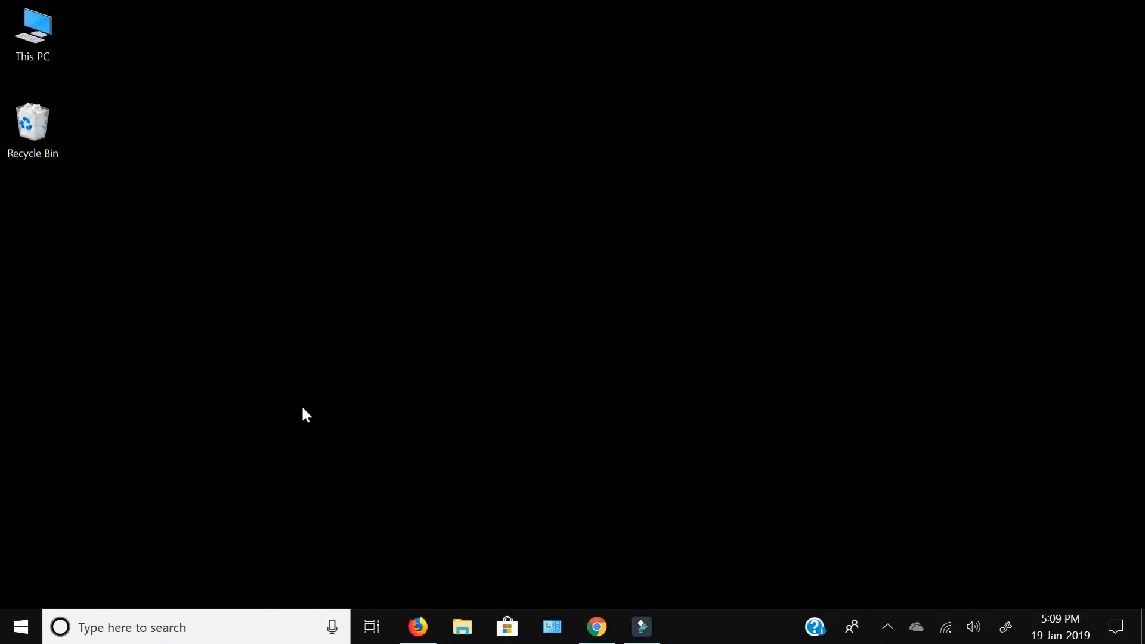
mouse_move(297, 417)
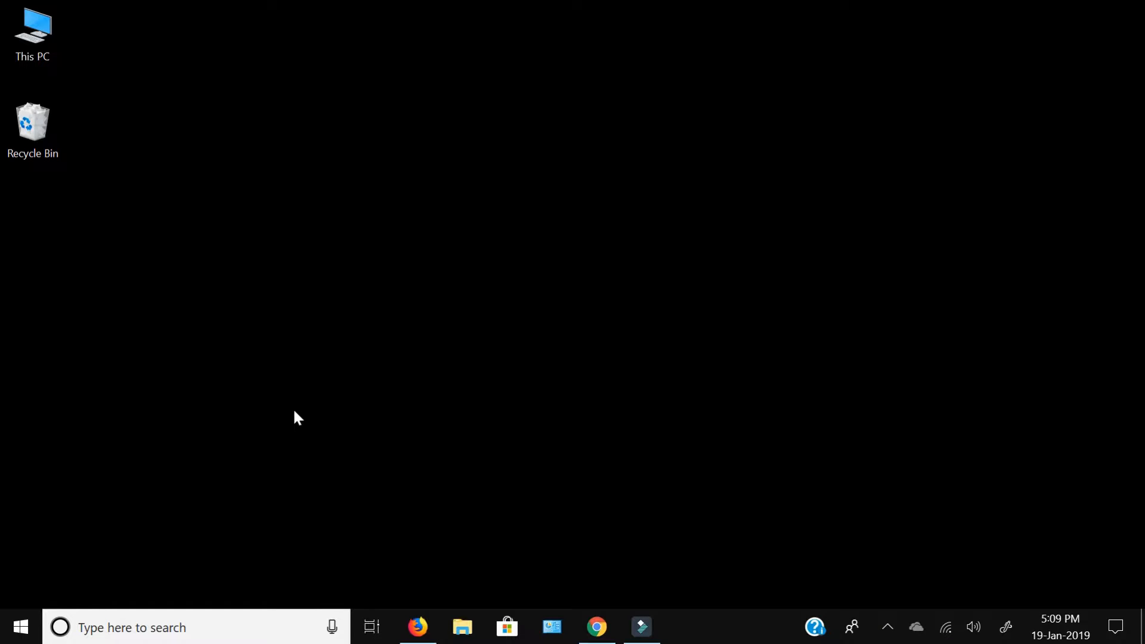
mouse_move(291, 418)
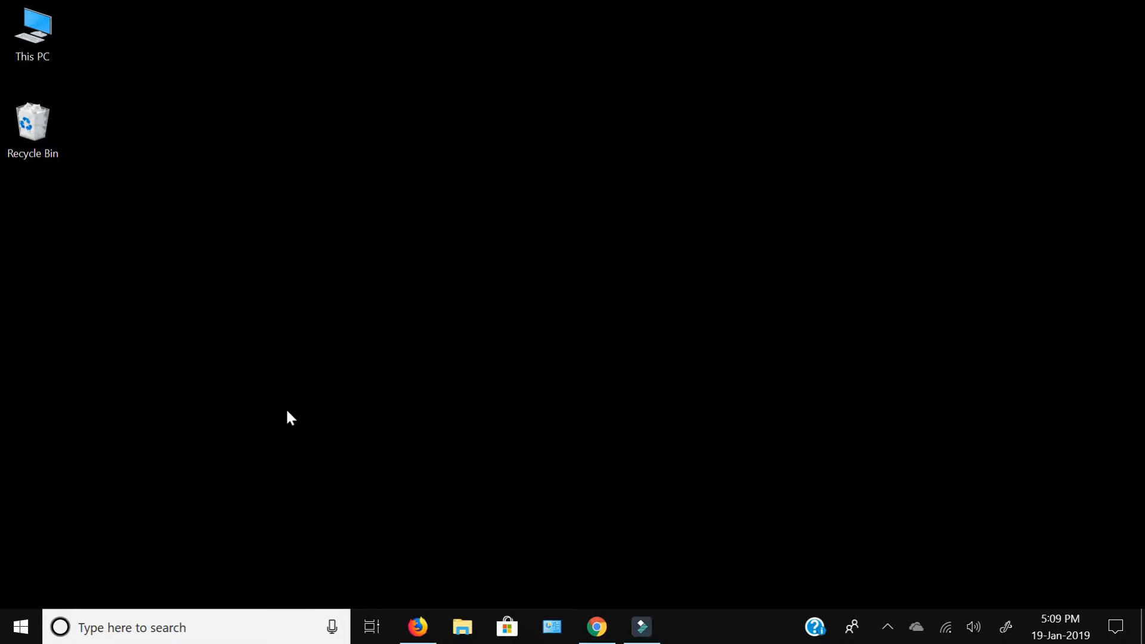
mouse_move(272, 404)
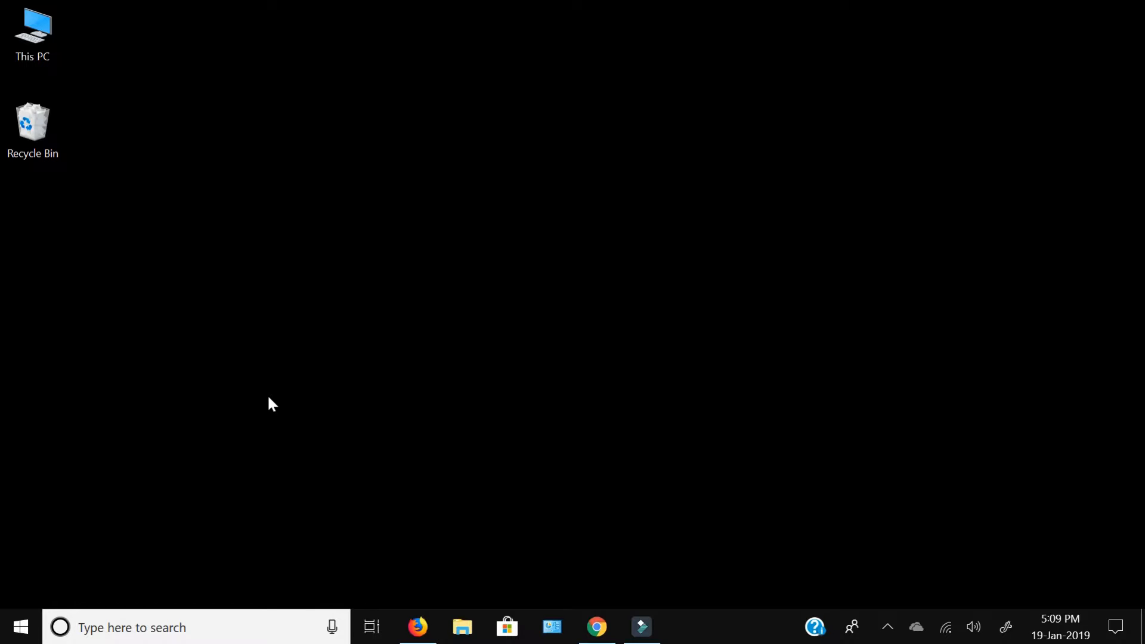
- Reach the Accounts section of Settings from the Start menu, landing on Your info
left_click(20, 628)
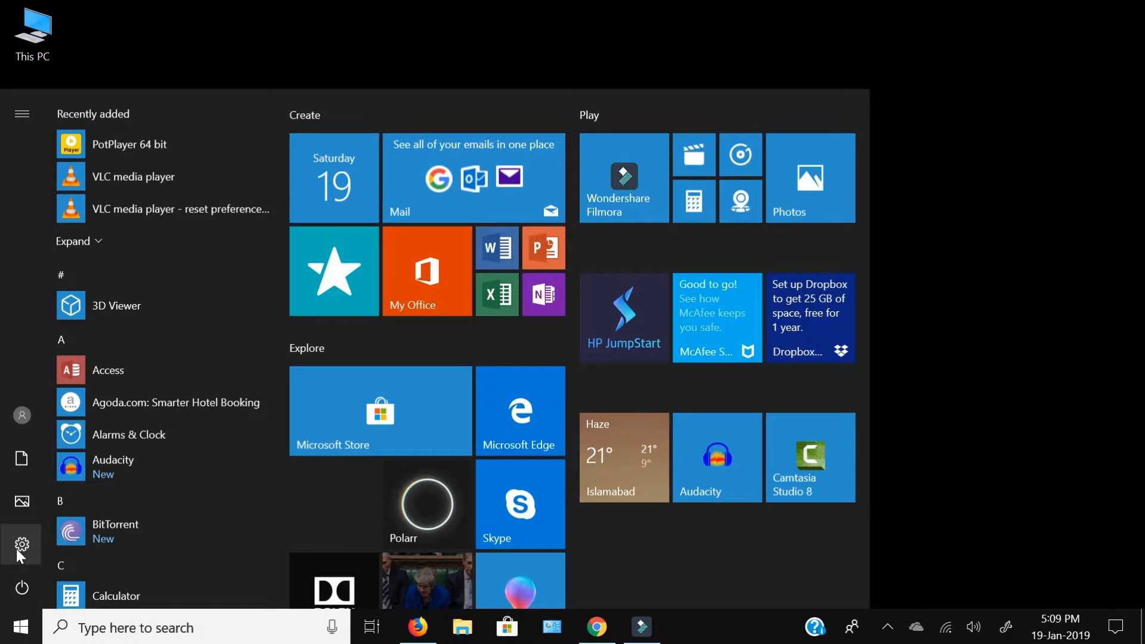
left_click(21, 545)
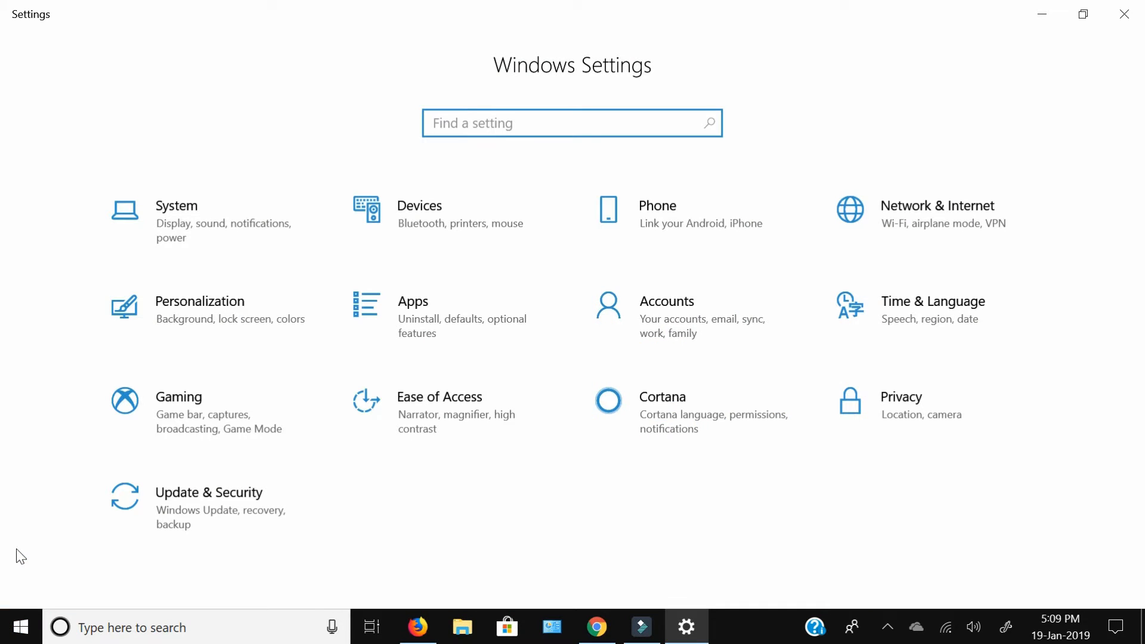
mouse_move(689, 377)
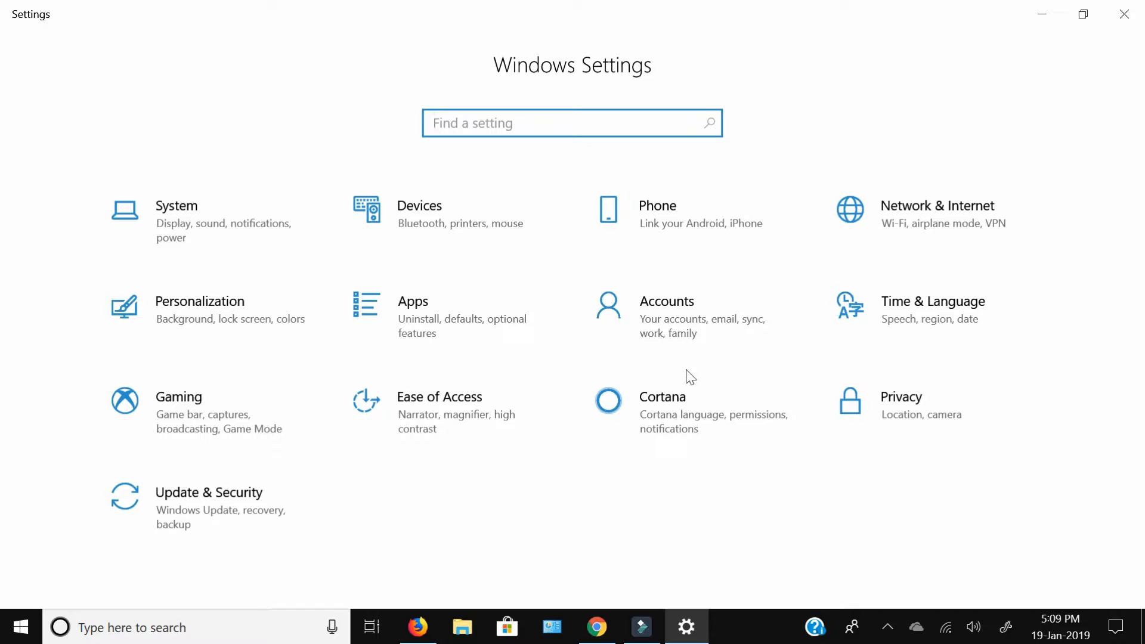
left_click(665, 300)
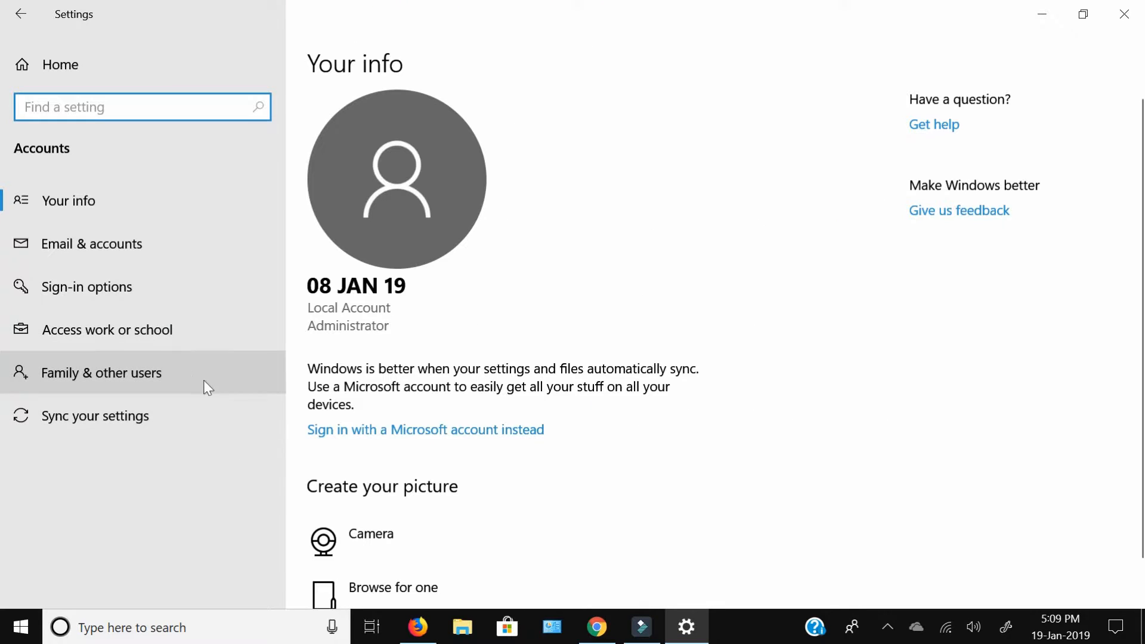
mouse_move(106, 330)
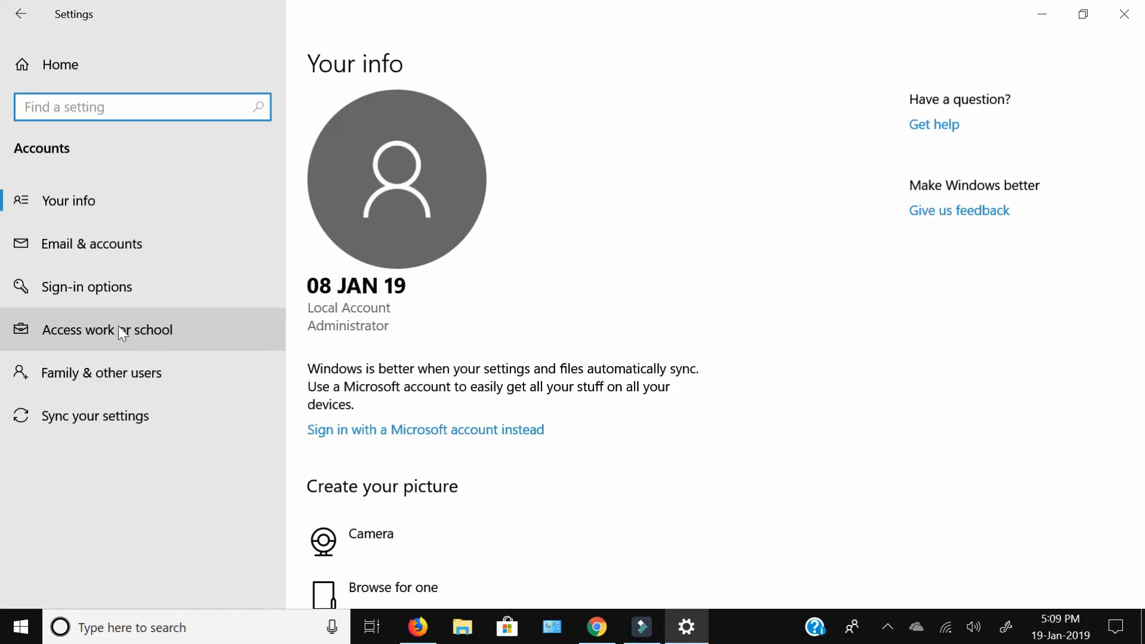
- Show Sign-in options and scroll through the PIN, password and picture password sections
left_click(86, 287)
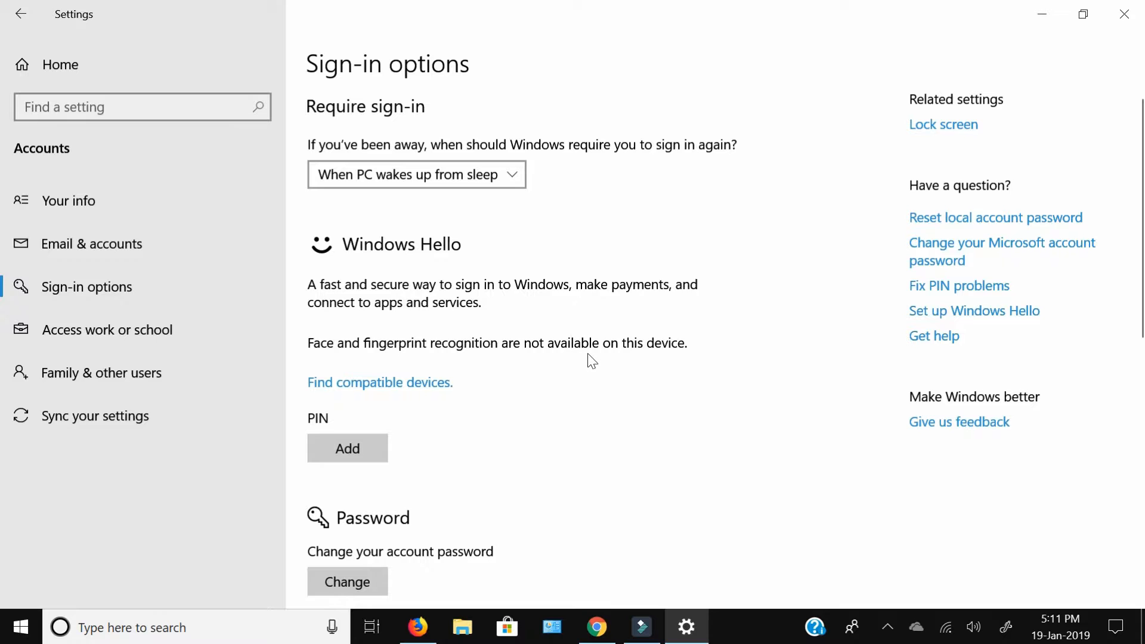
scroll("down", 3)
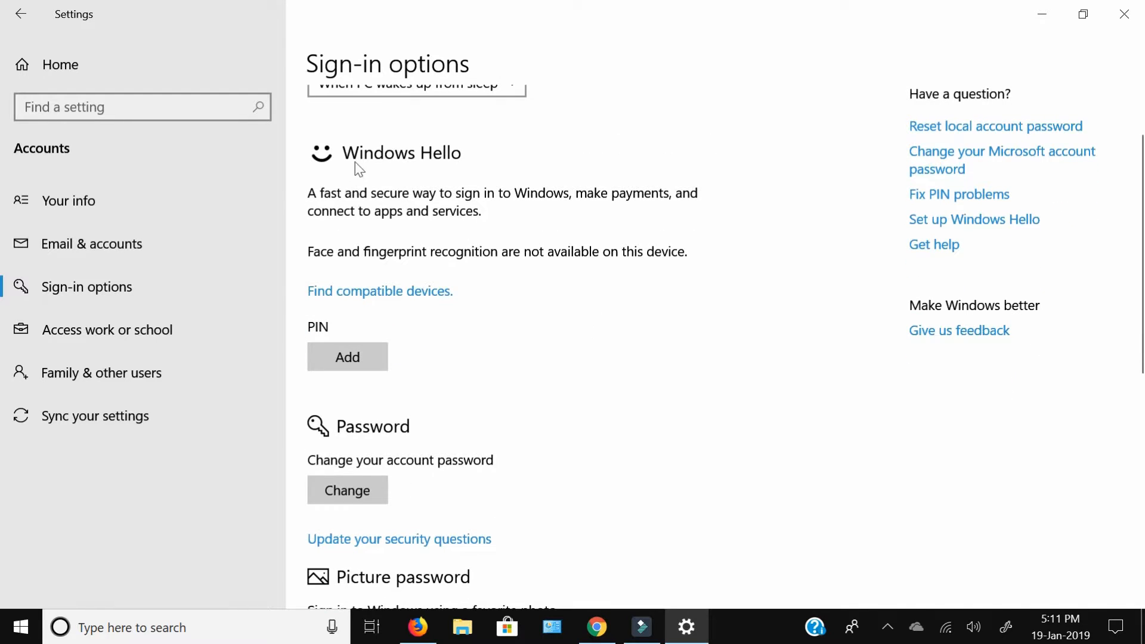
mouse_move(425, 180)
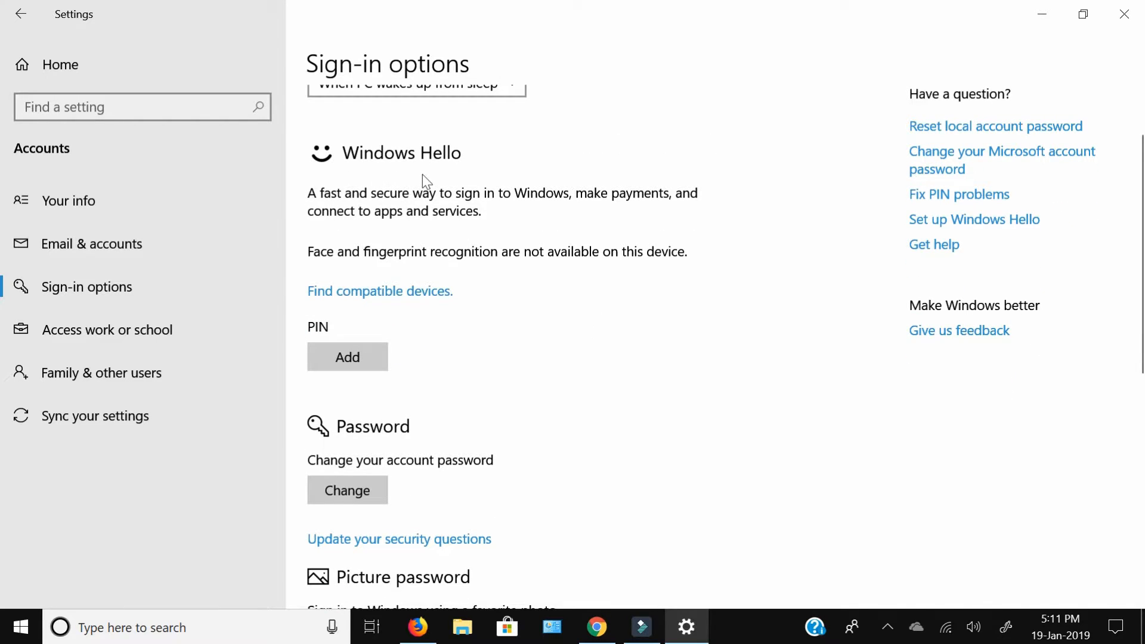
mouse_move(497, 359)
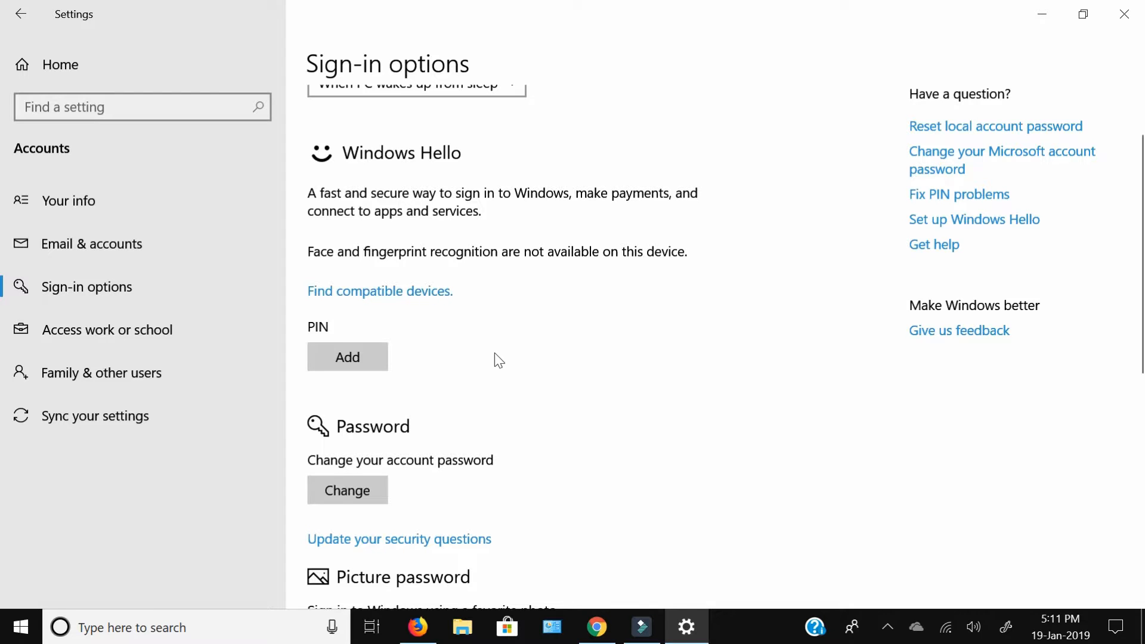
scroll("down", 3)
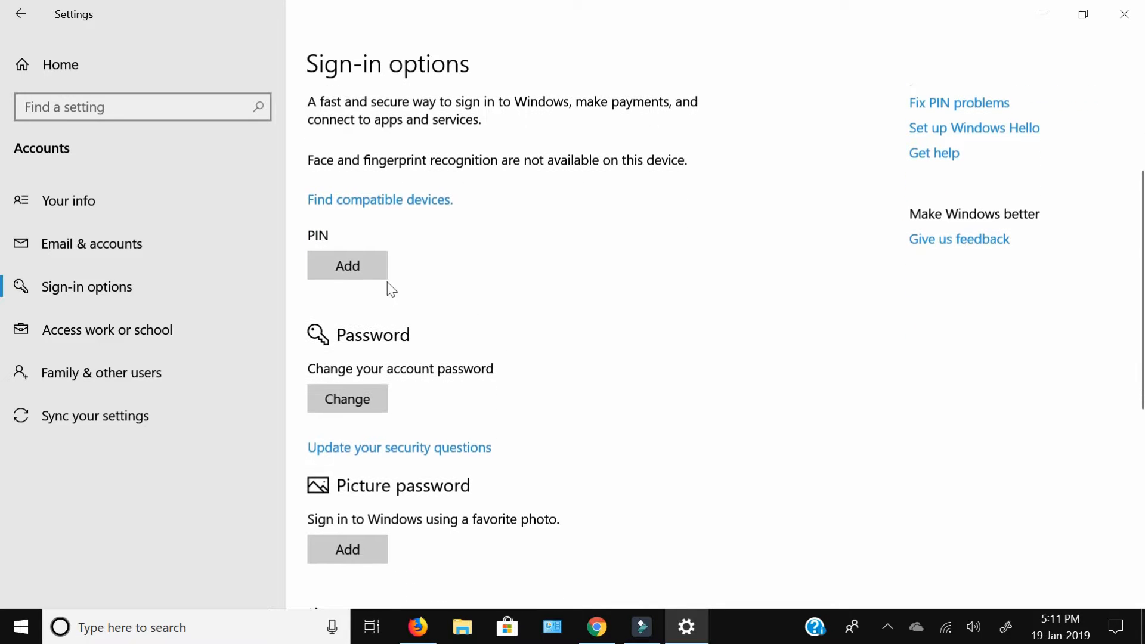
scroll("down", 3)
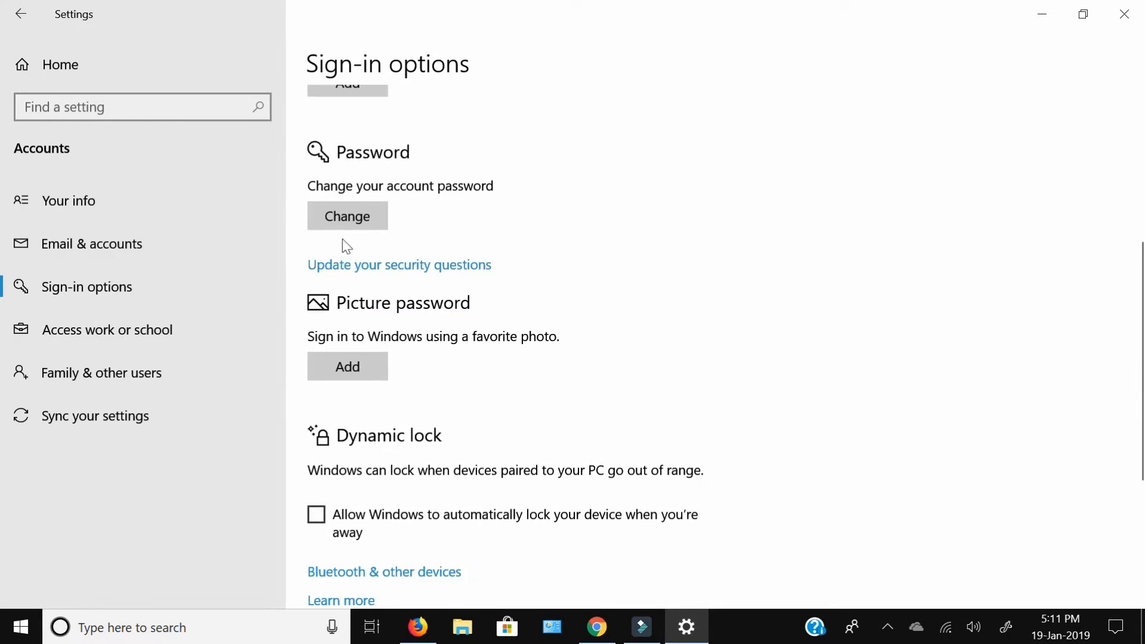
scroll("down", 3)
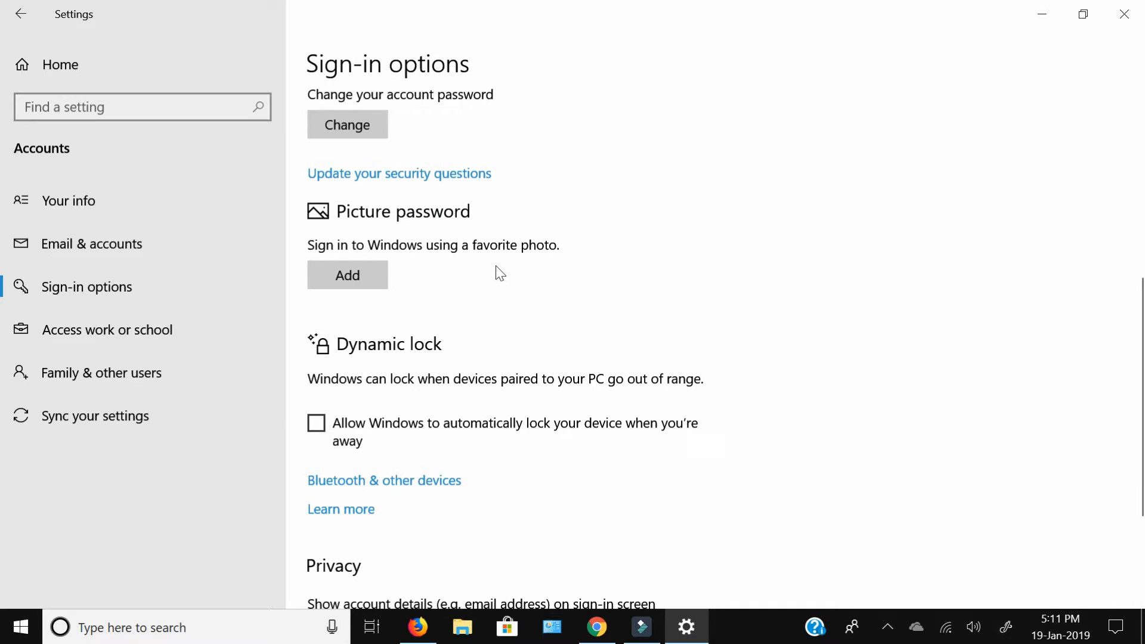
scroll("down", 3)
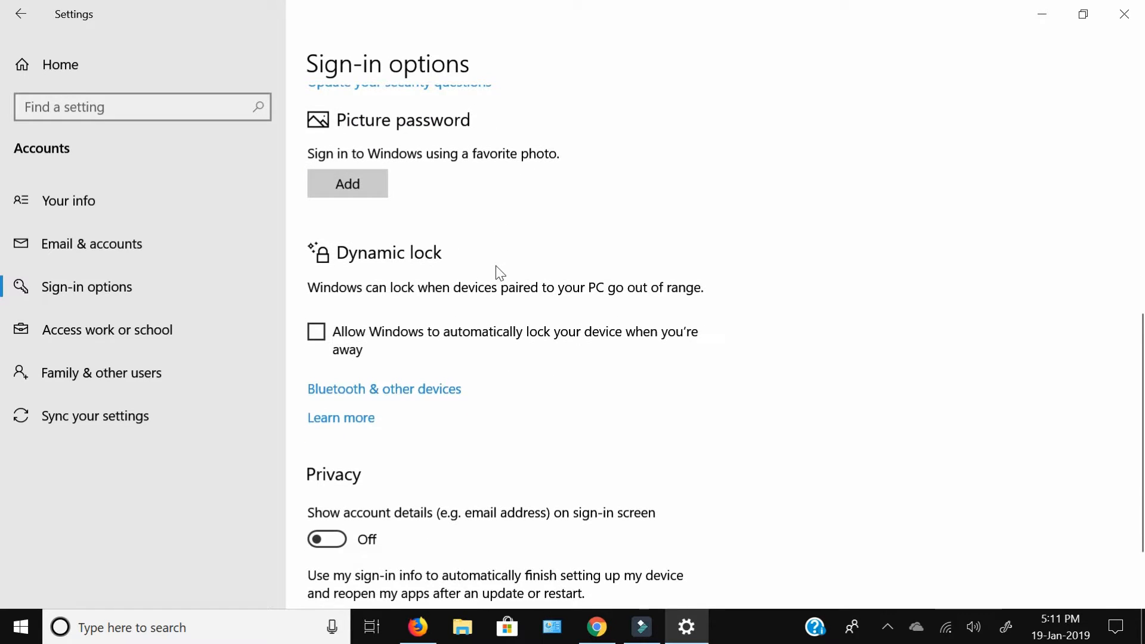
mouse_move(430, 316)
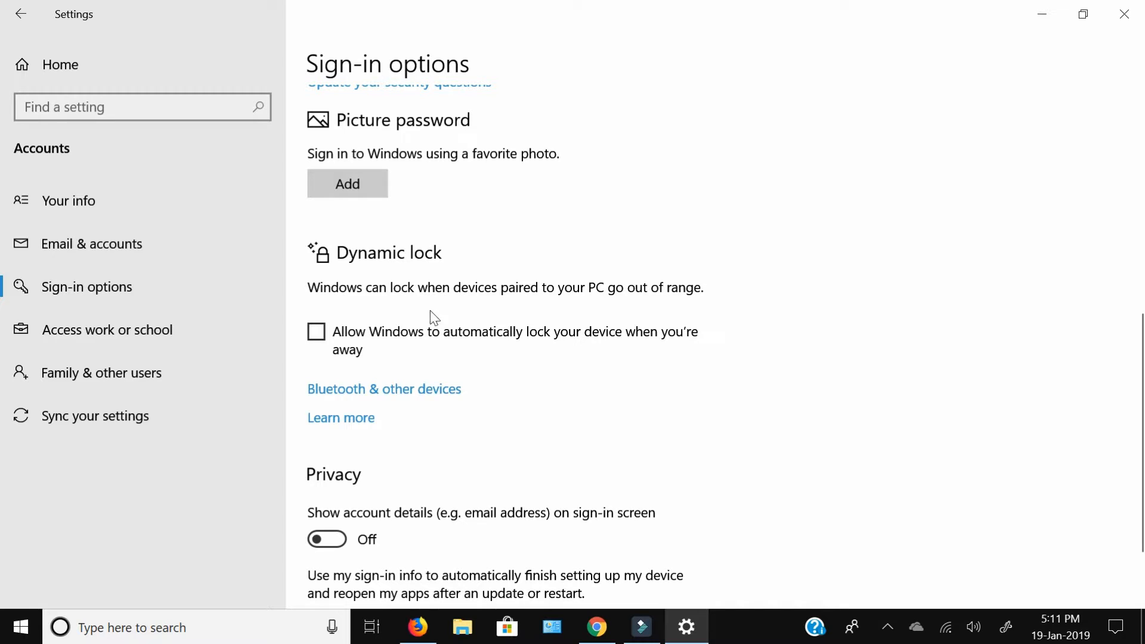
mouse_move(553, 439)
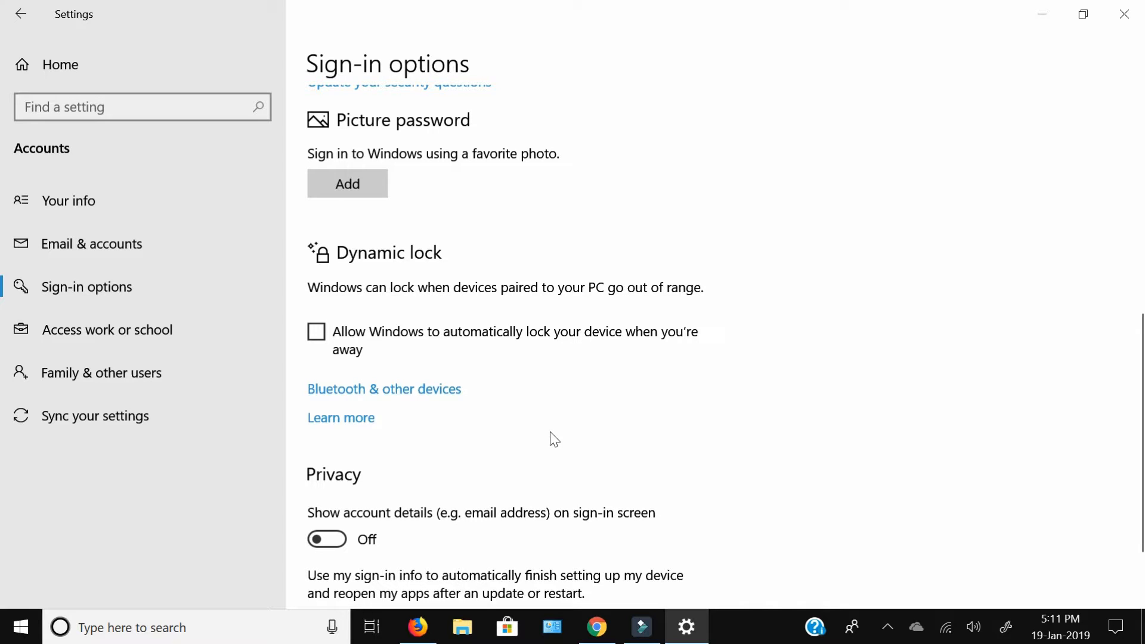
scroll("up", 3)
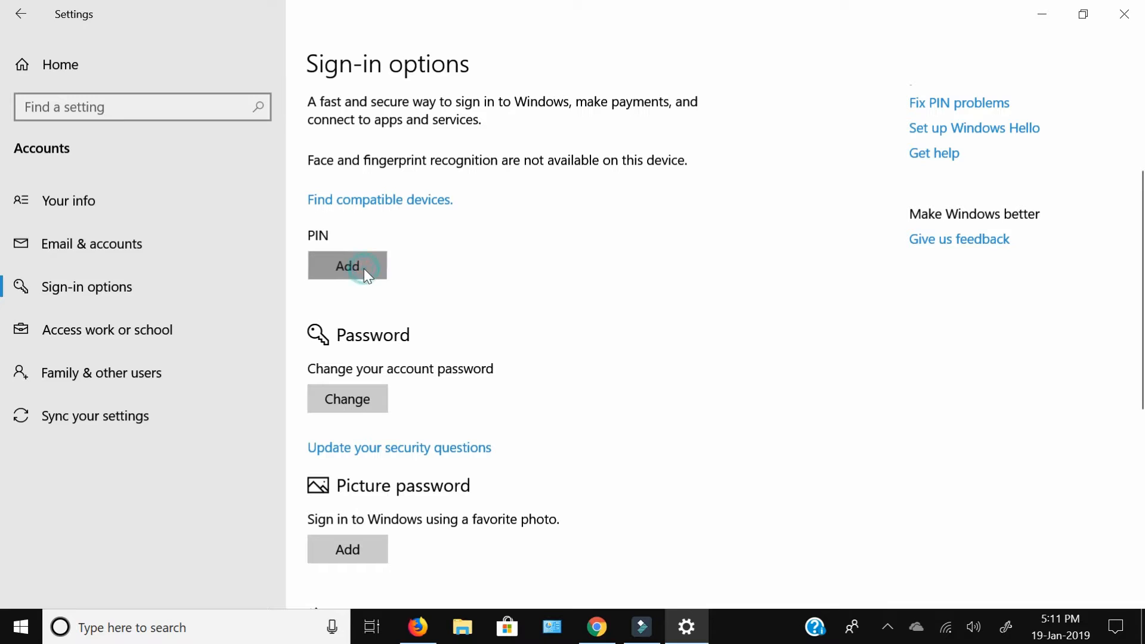
- Start PIN setup and verify the account password in the Windows Security prompt
left_click(347, 266)
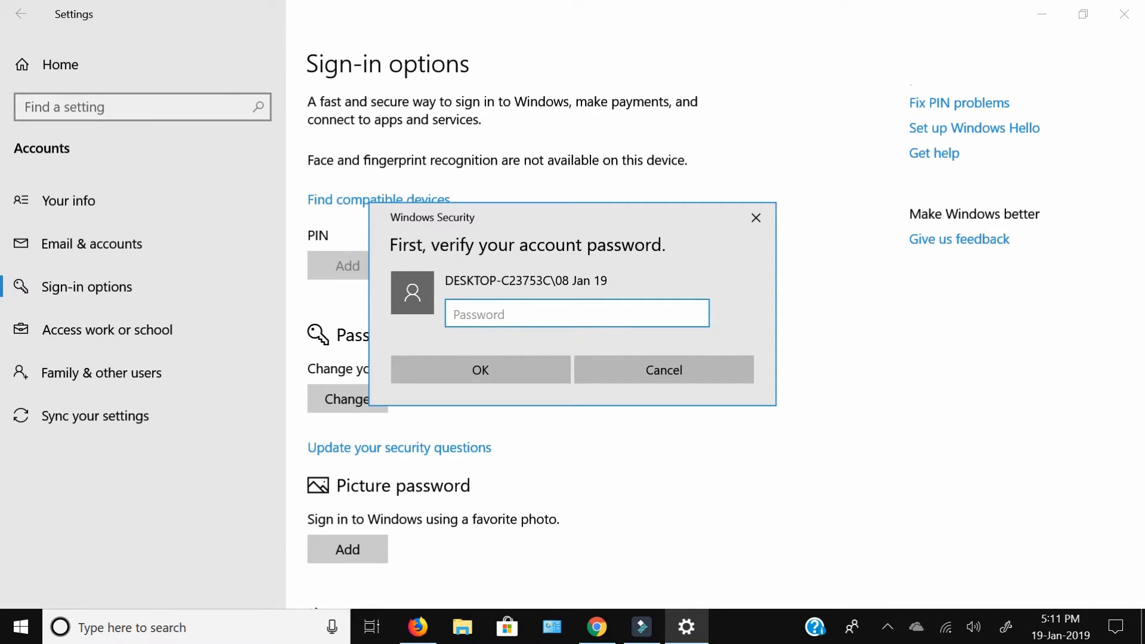
type("••")
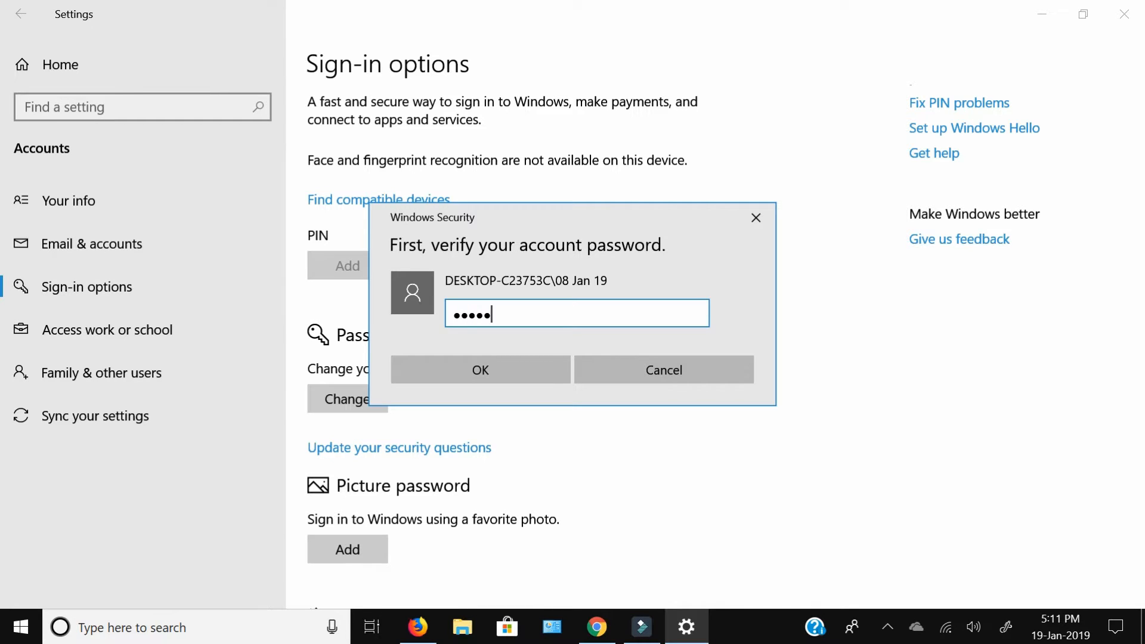
left_click(480, 370)
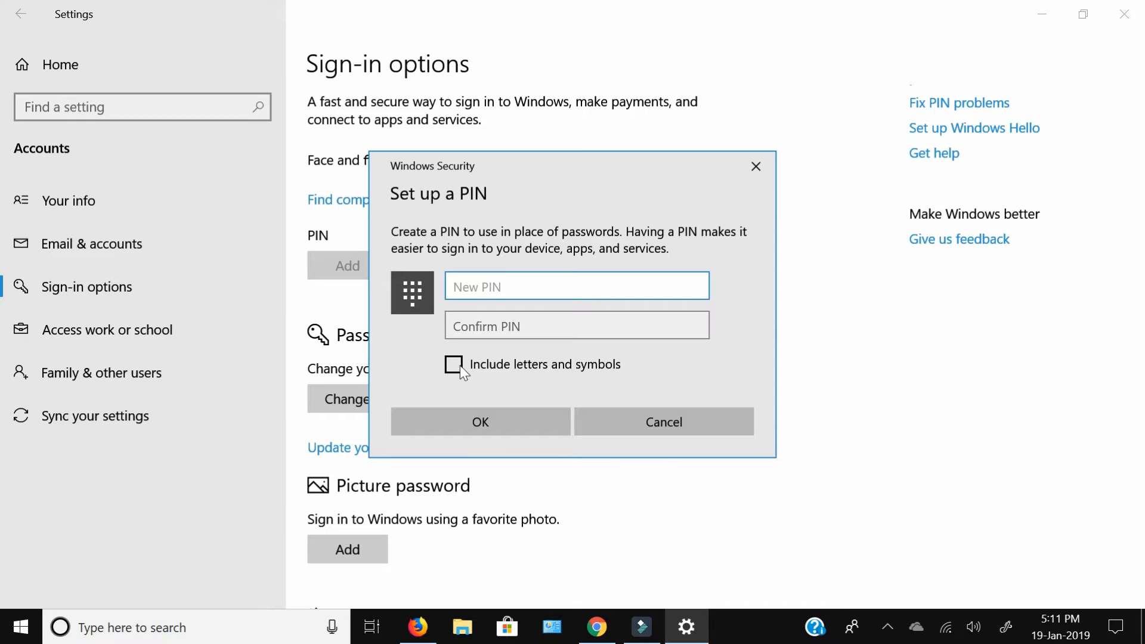
- Save a new PIN with 'Include letters and symbols' enabled, entered in both New PIN and Confirm PIN
left_click(454, 365)
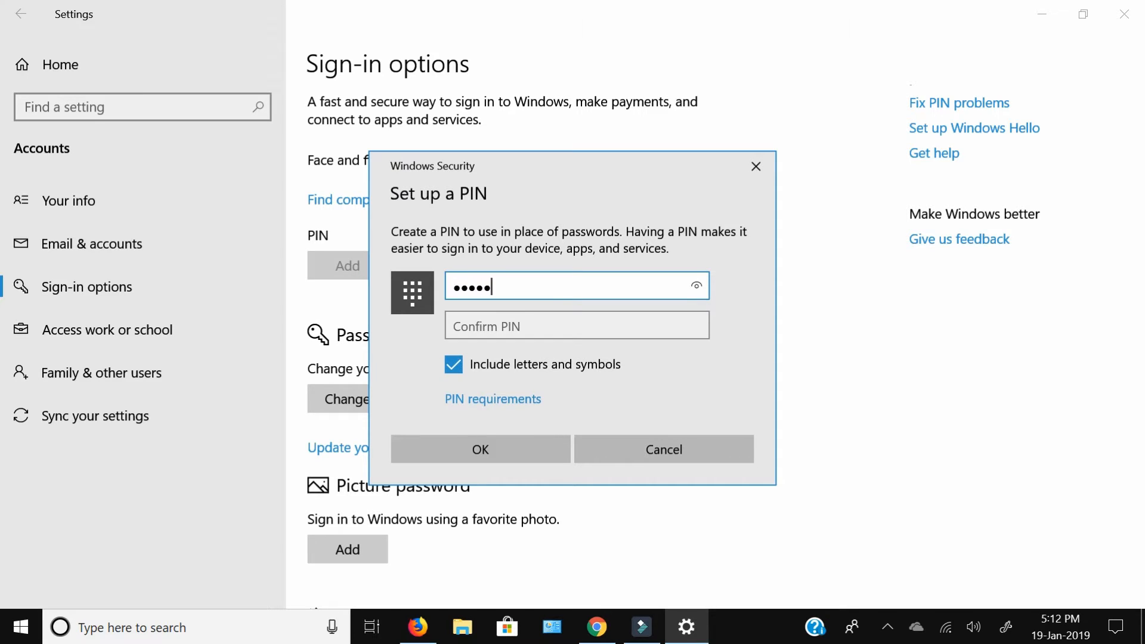
type("•")
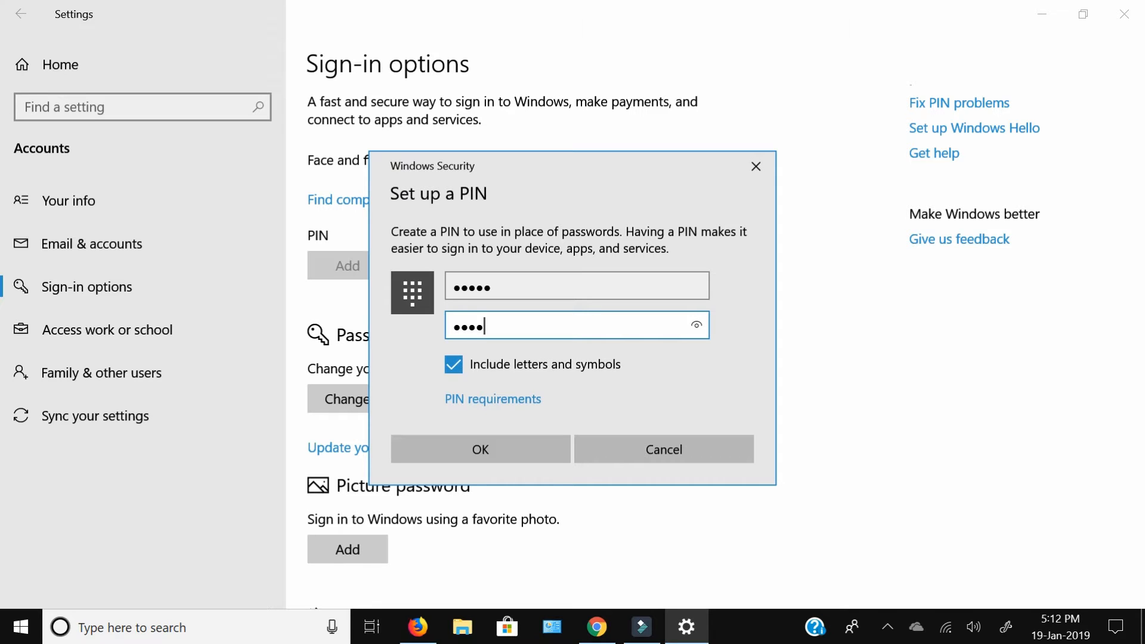
type("5")
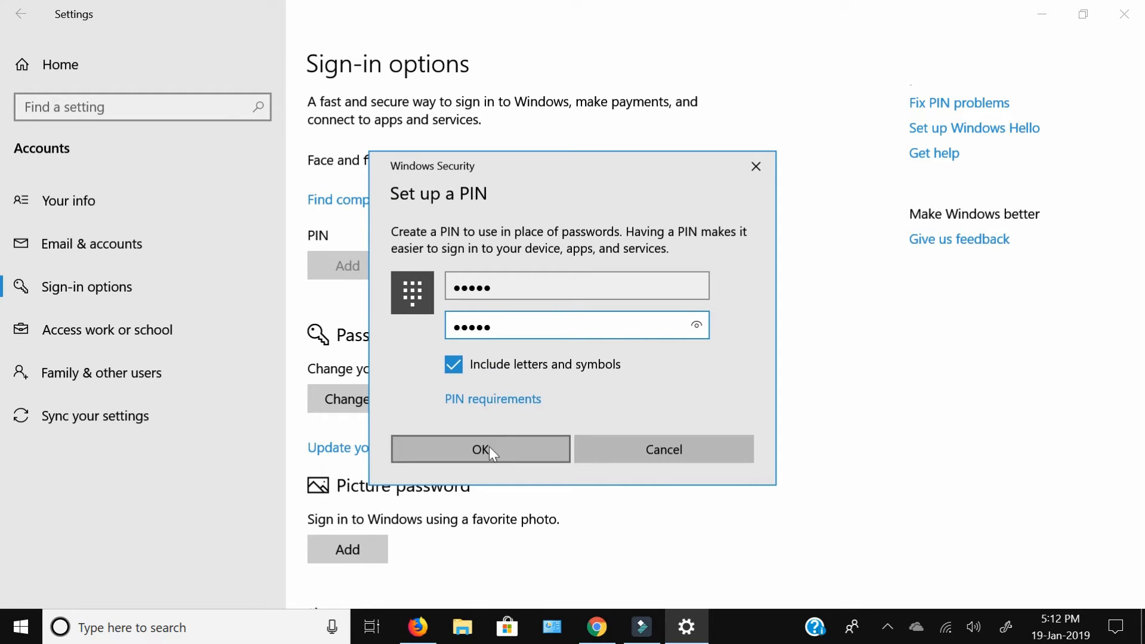
left_click(480, 448)
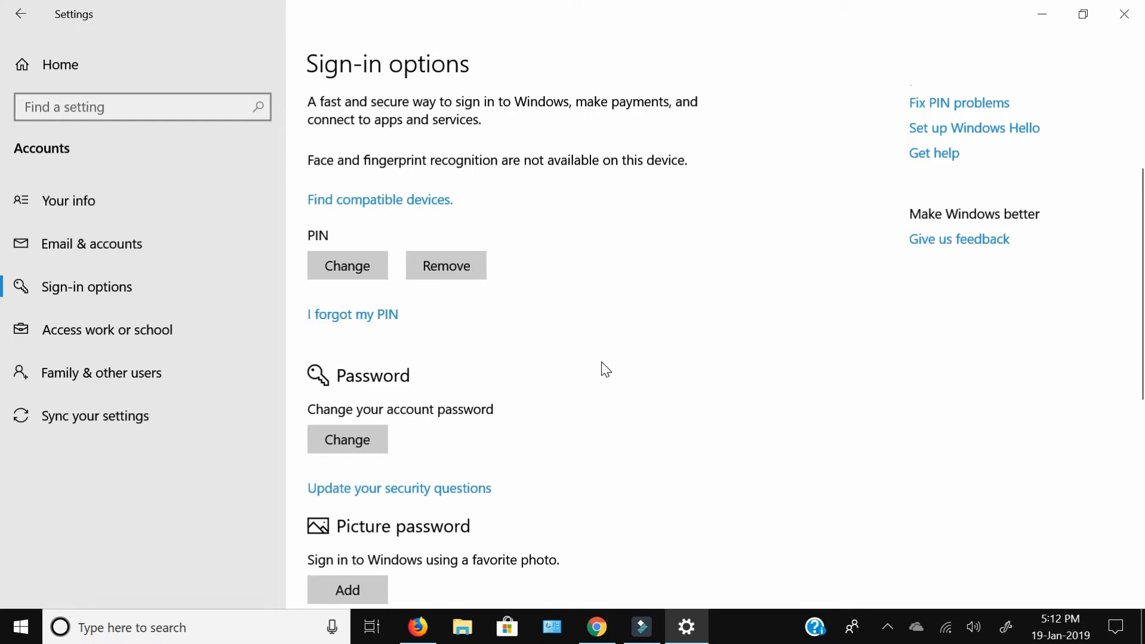
mouse_move(591, 370)
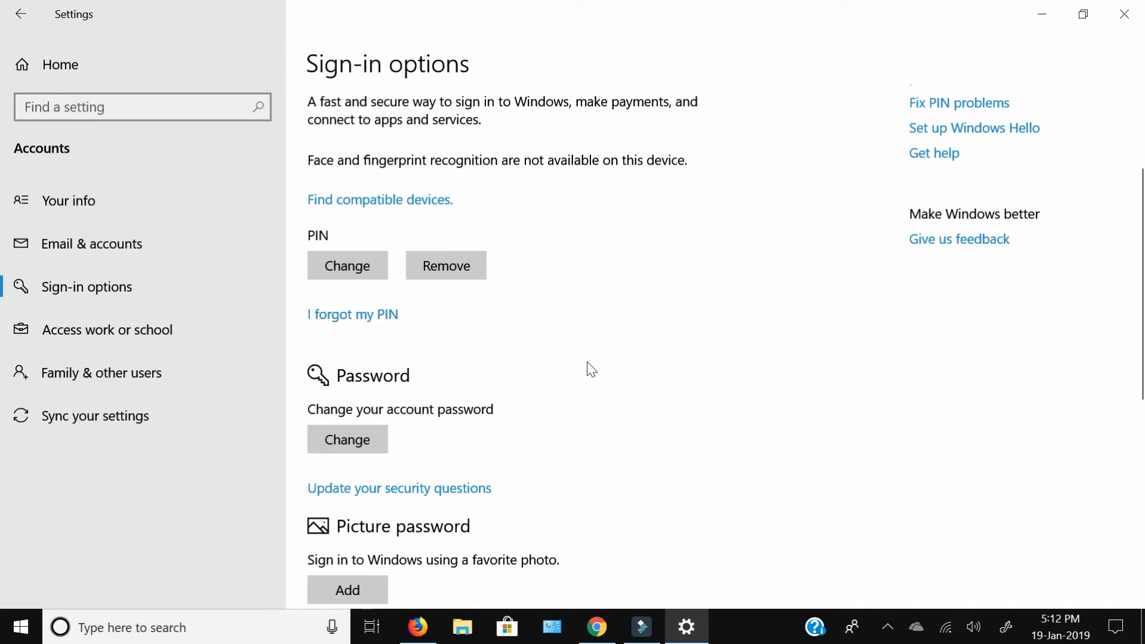
mouse_move(492, 225)
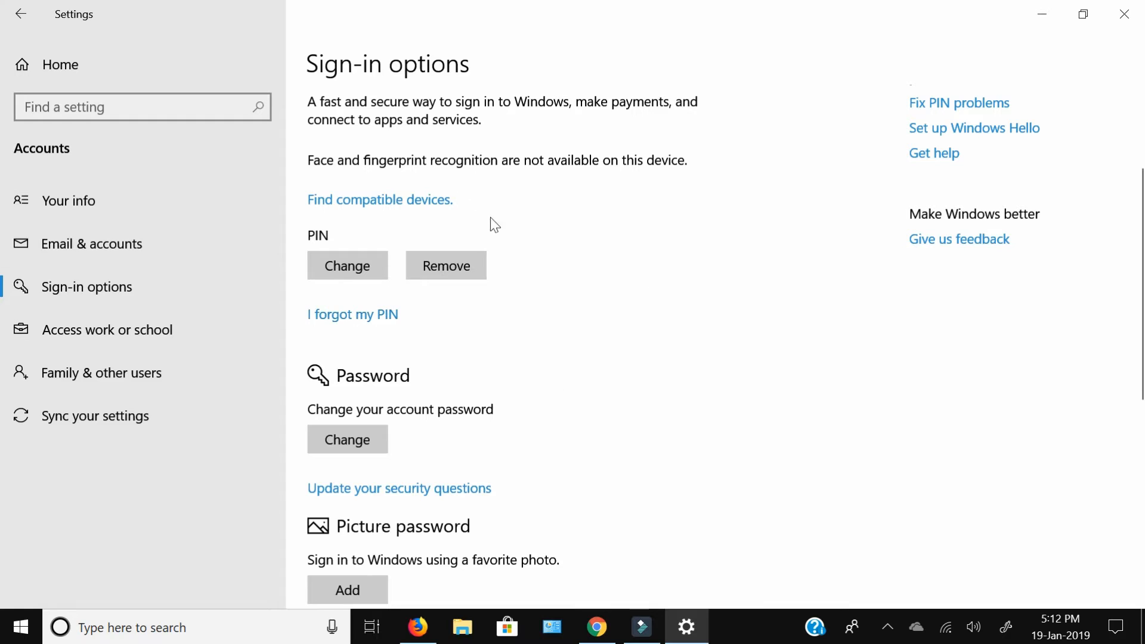
mouse_move(589, 327)
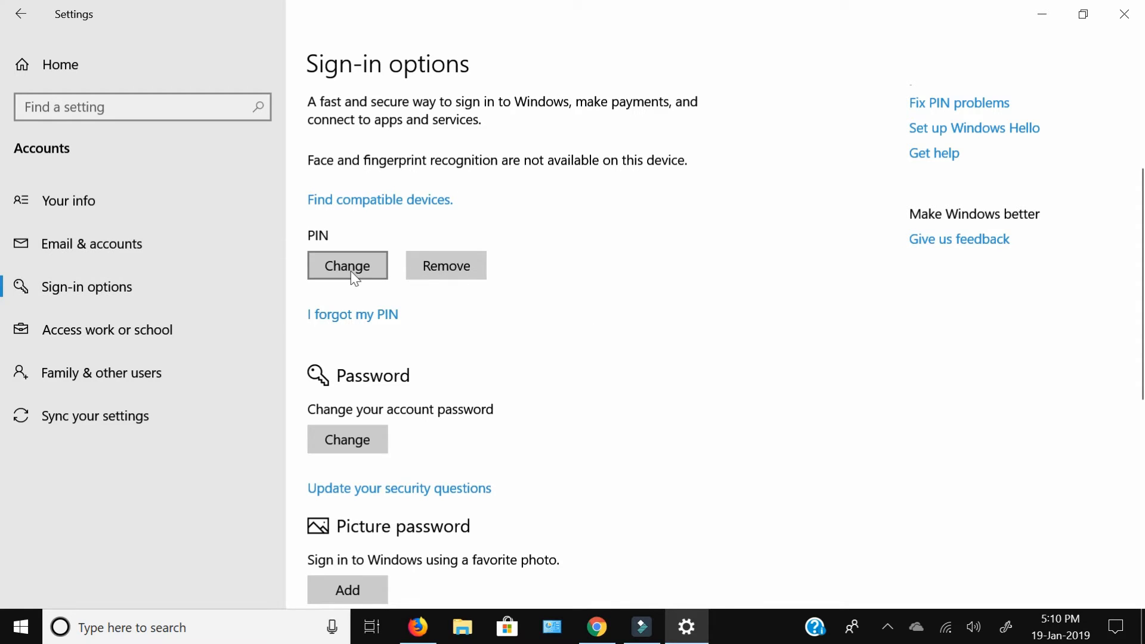
mouse_move(375, 304)
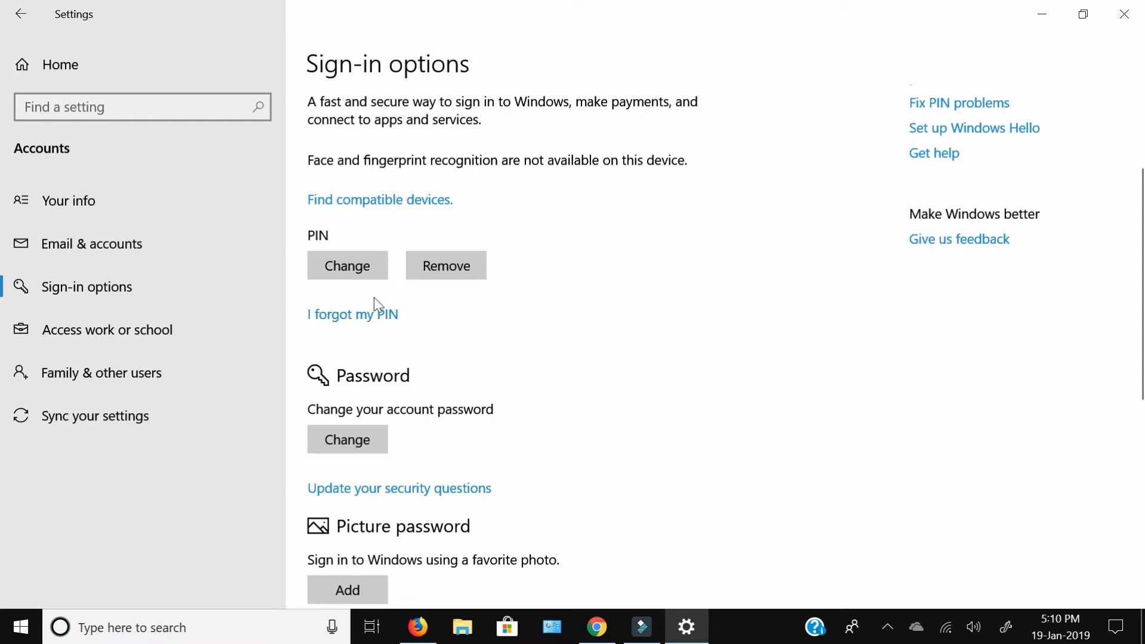
mouse_move(367, 293)
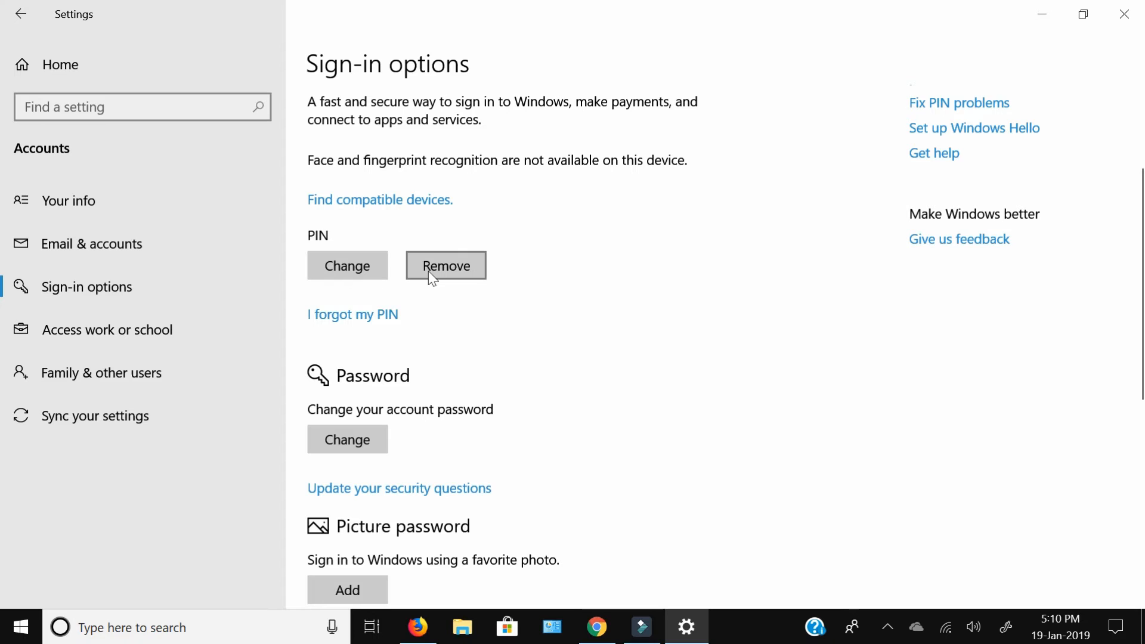
mouse_move(347, 265)
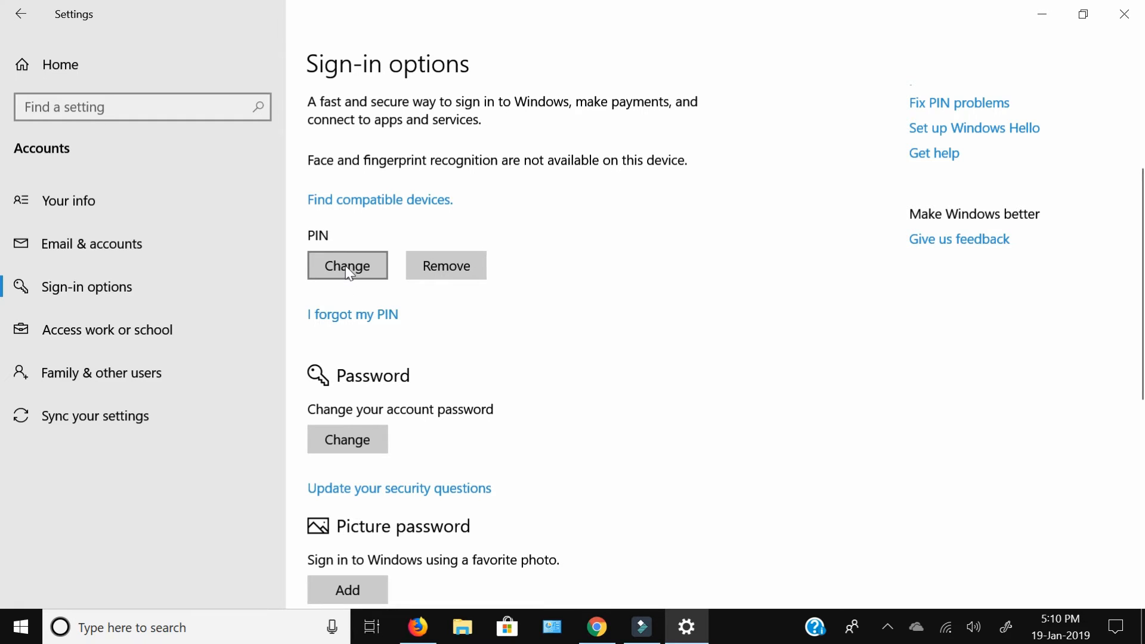
left_click(347, 265)
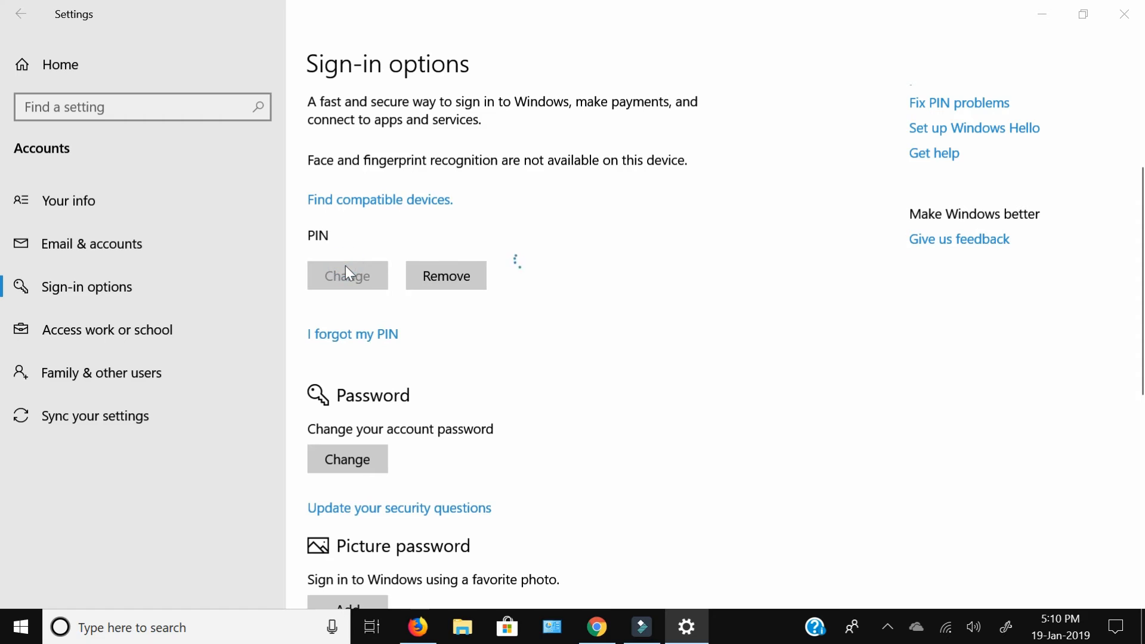
left_click(347, 275)
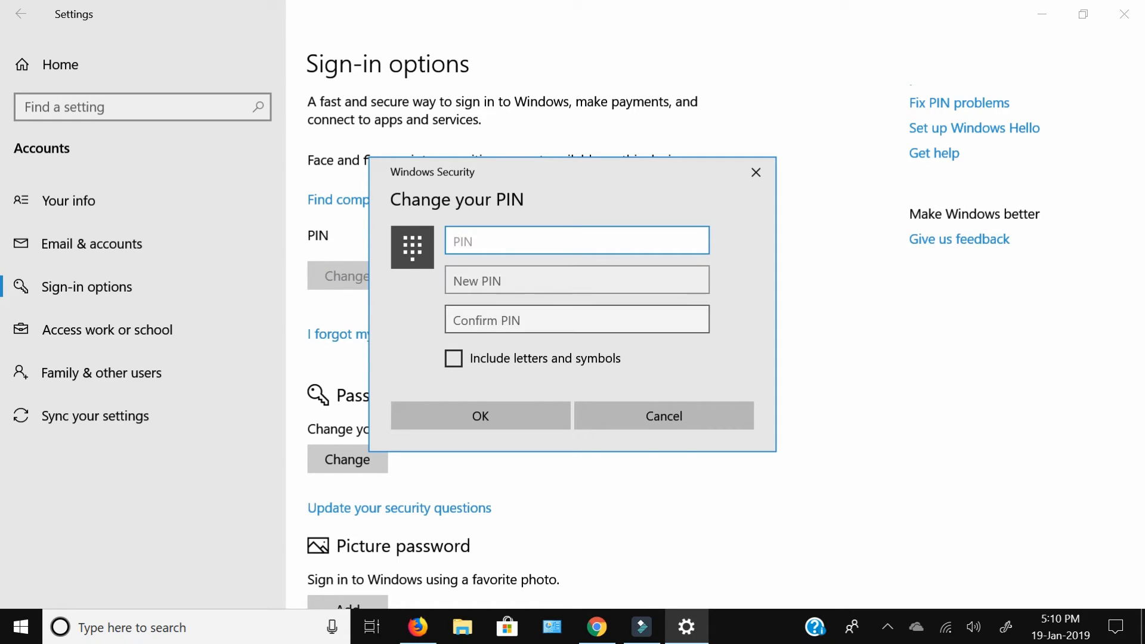
left_click(576, 240)
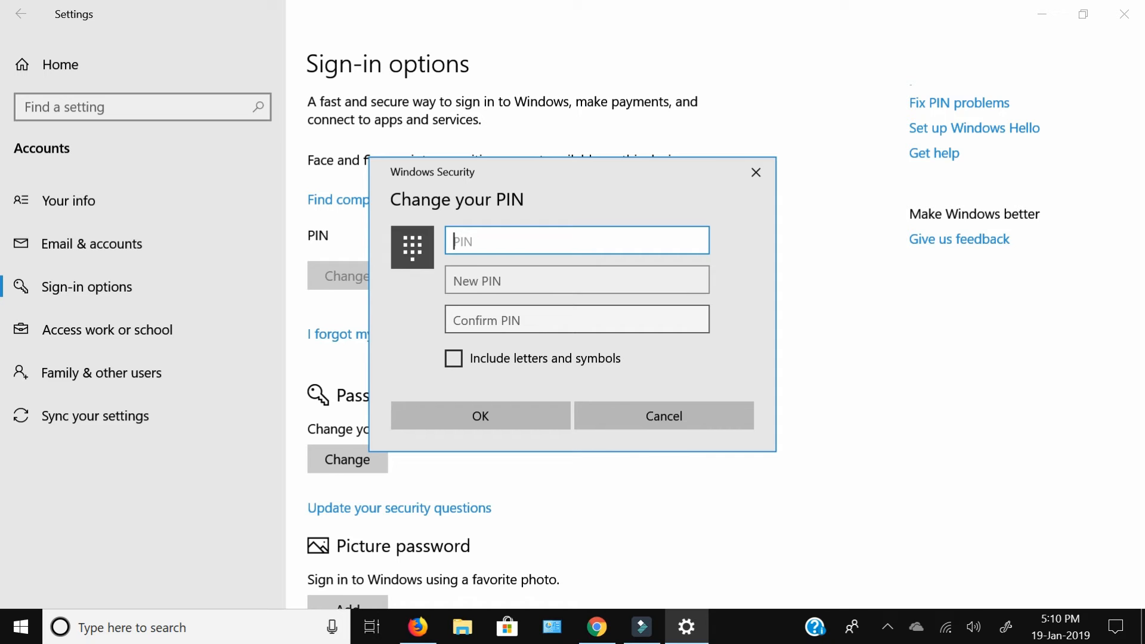
left_click(662, 415)
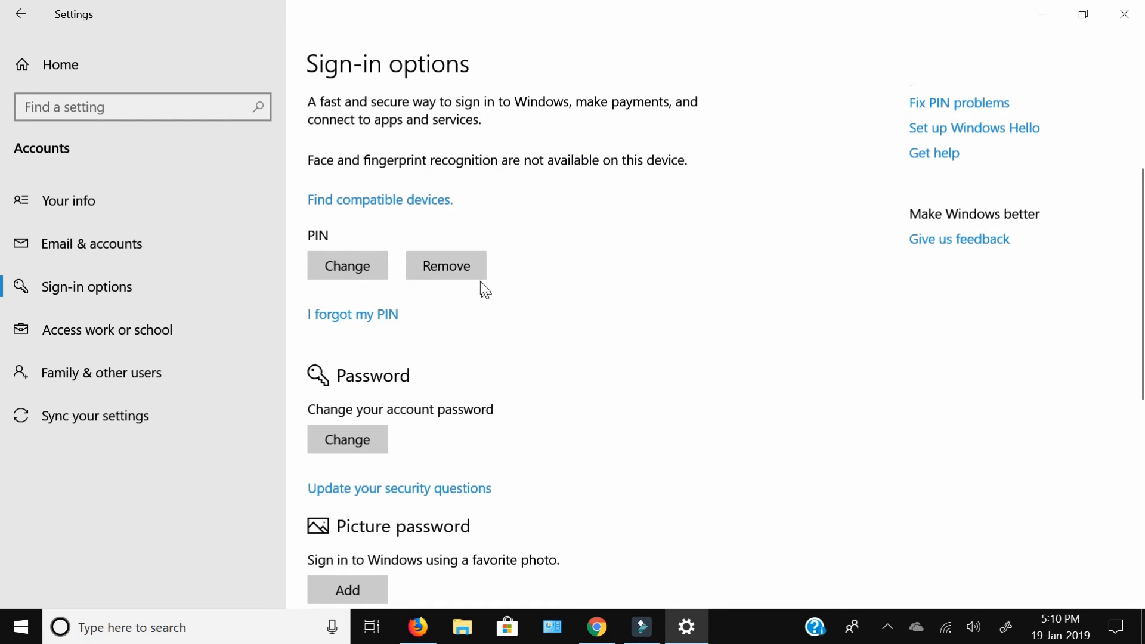
- Remove the PIN, confirming with the account password, then revisit the PIN area and Dynamic lock options
left_click(445, 265)
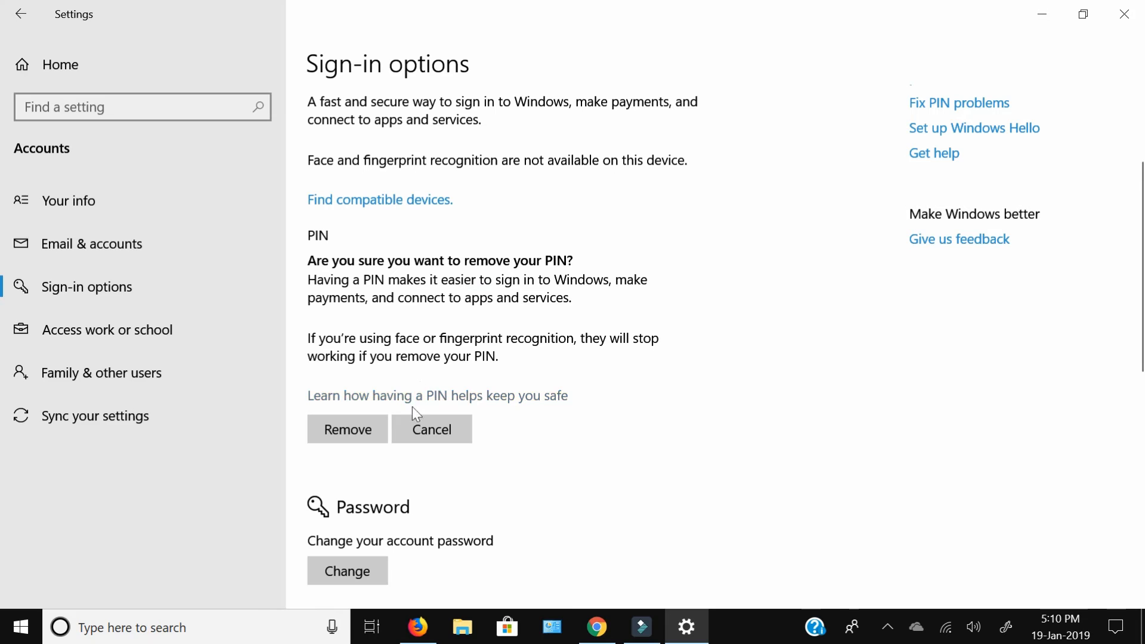
left_click(347, 428)
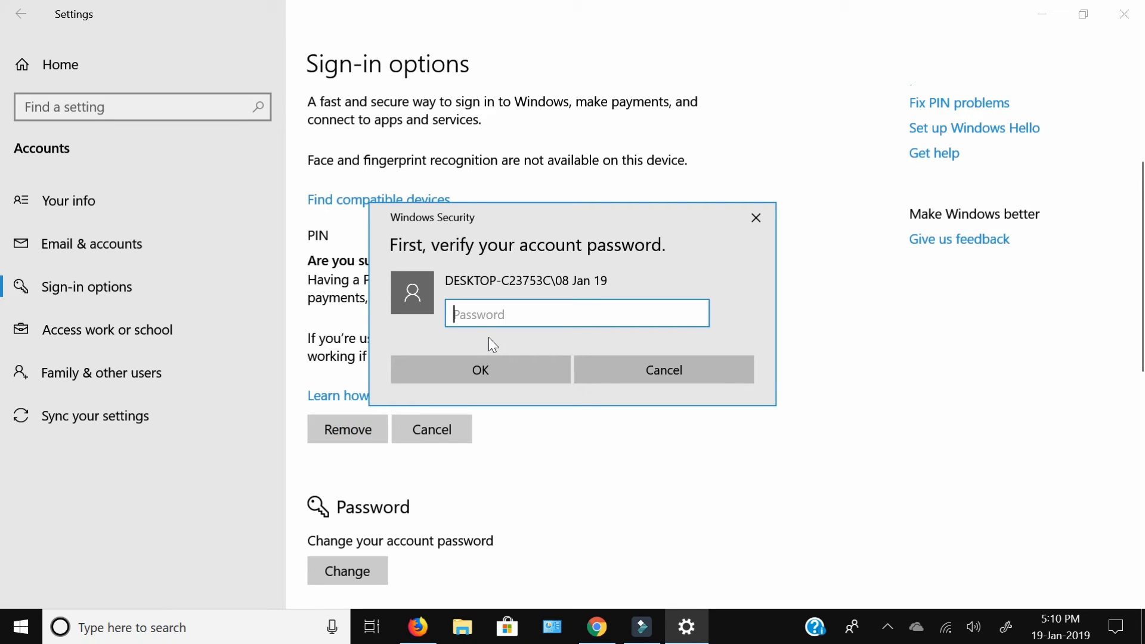
type("••")
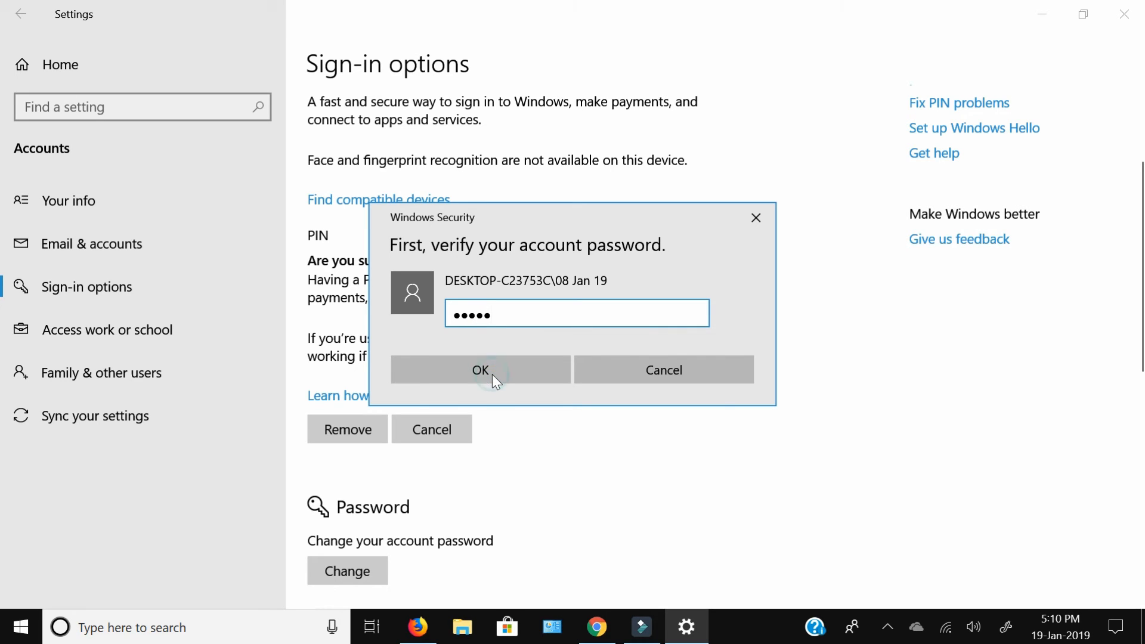
left_click(480, 370)
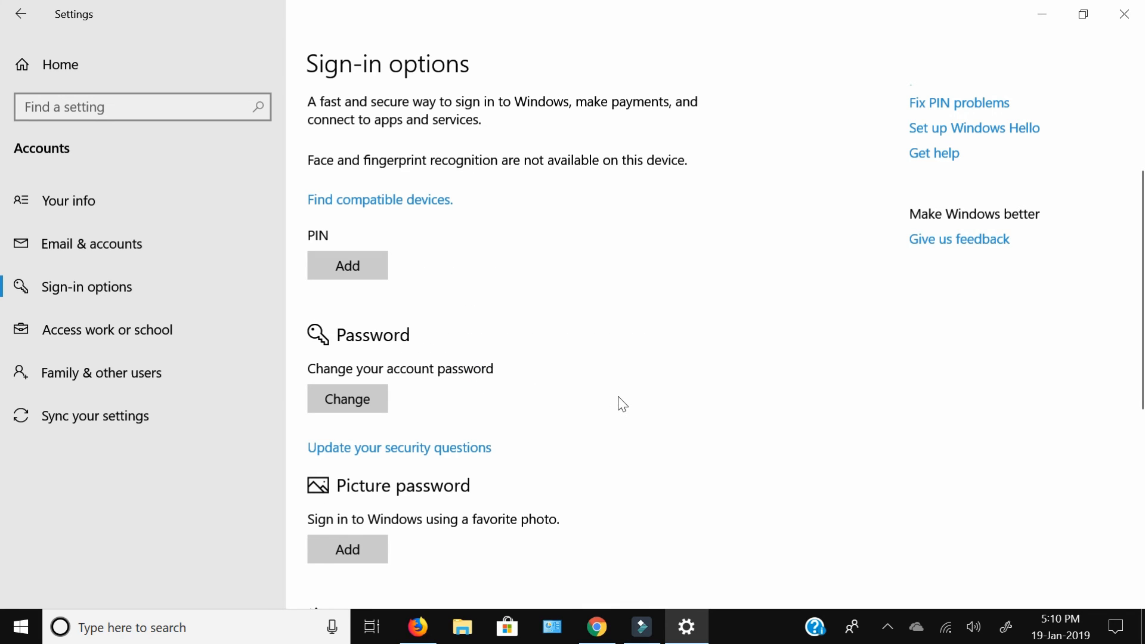
left_click(347, 265)
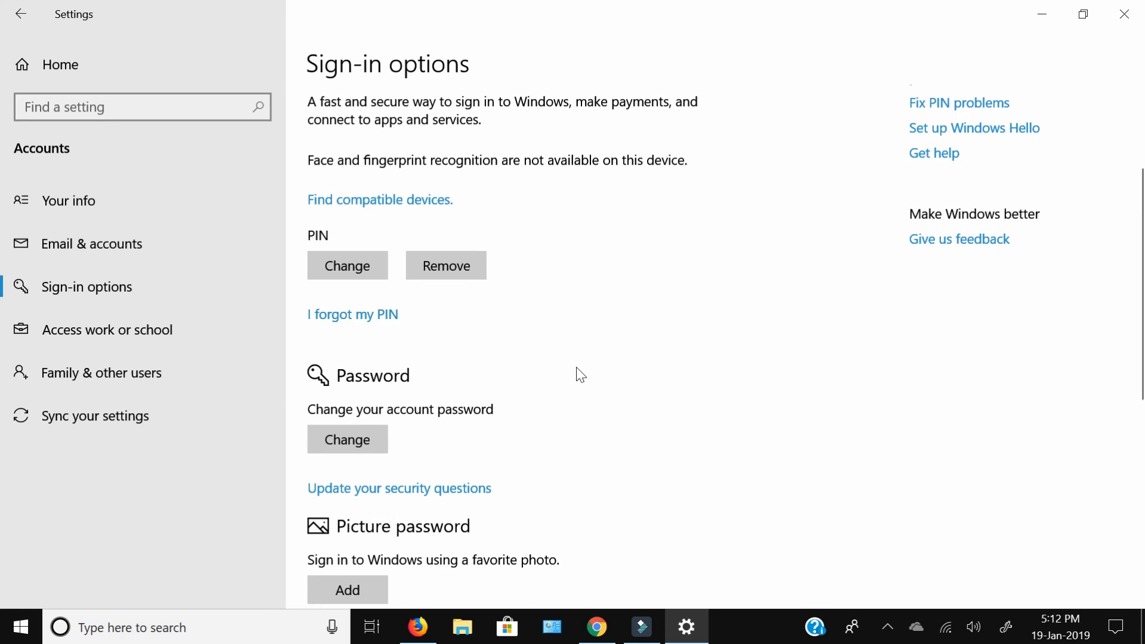
scroll("down", 3)
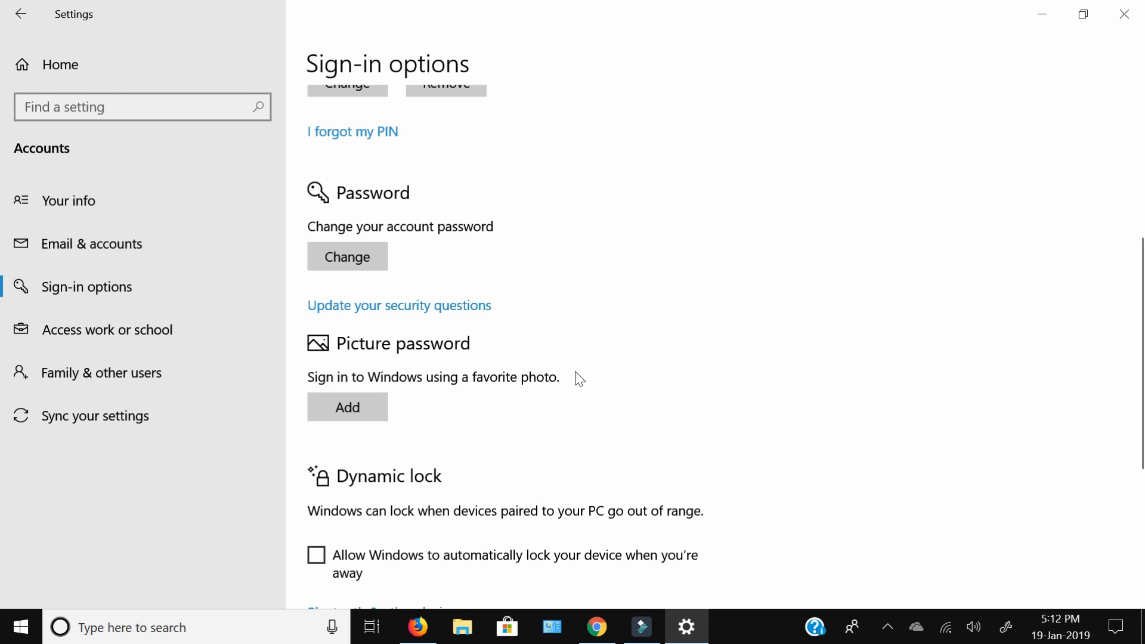